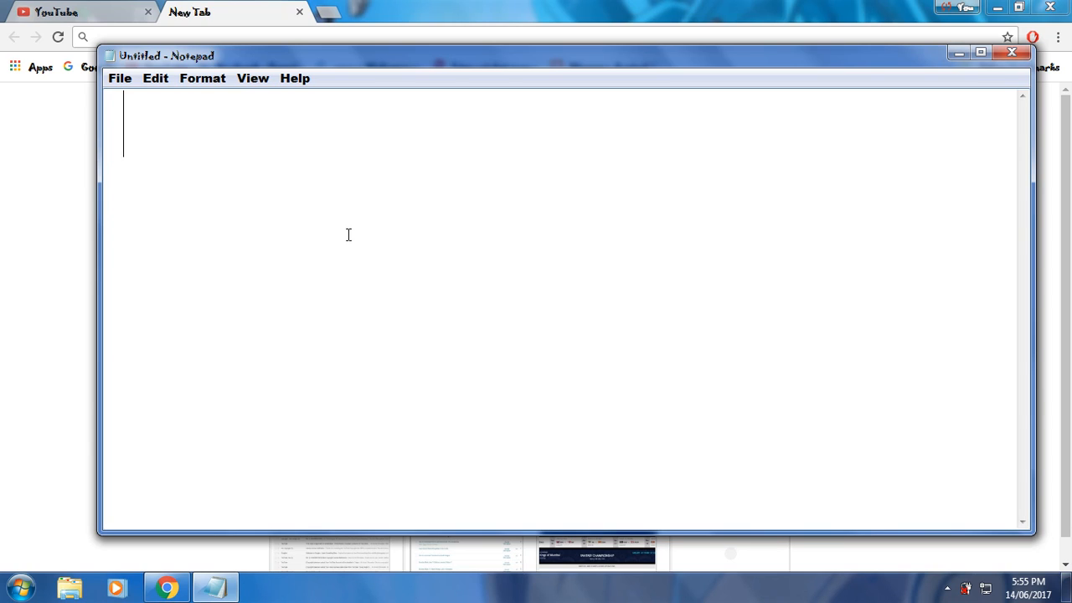
# Step: Write the heading 'how to clear rams or useless files from pc or laptop'
pyautogui.write('how')
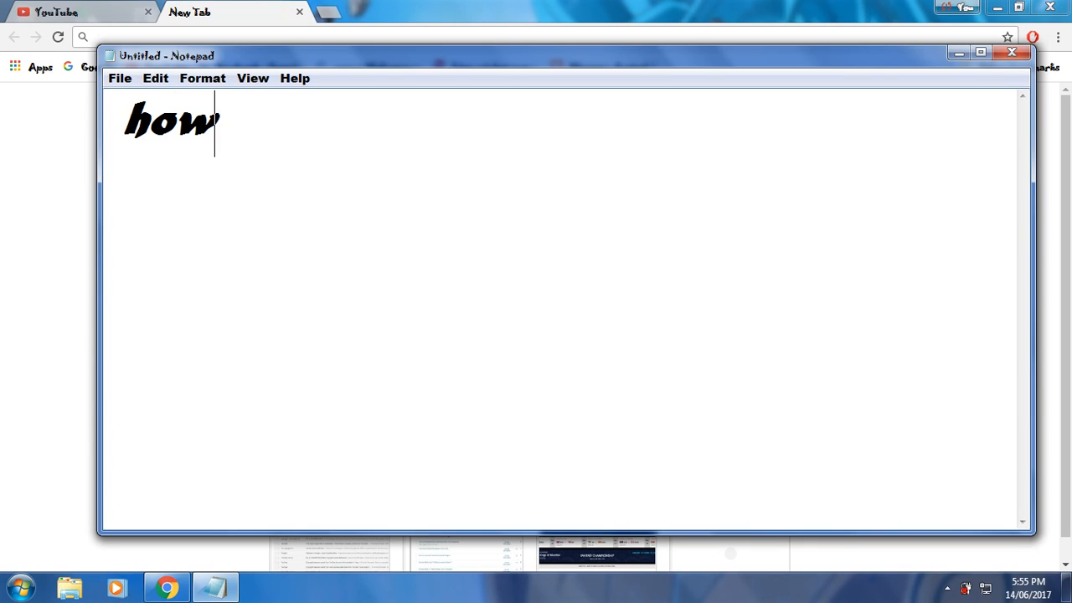
pyautogui.write('to clear')
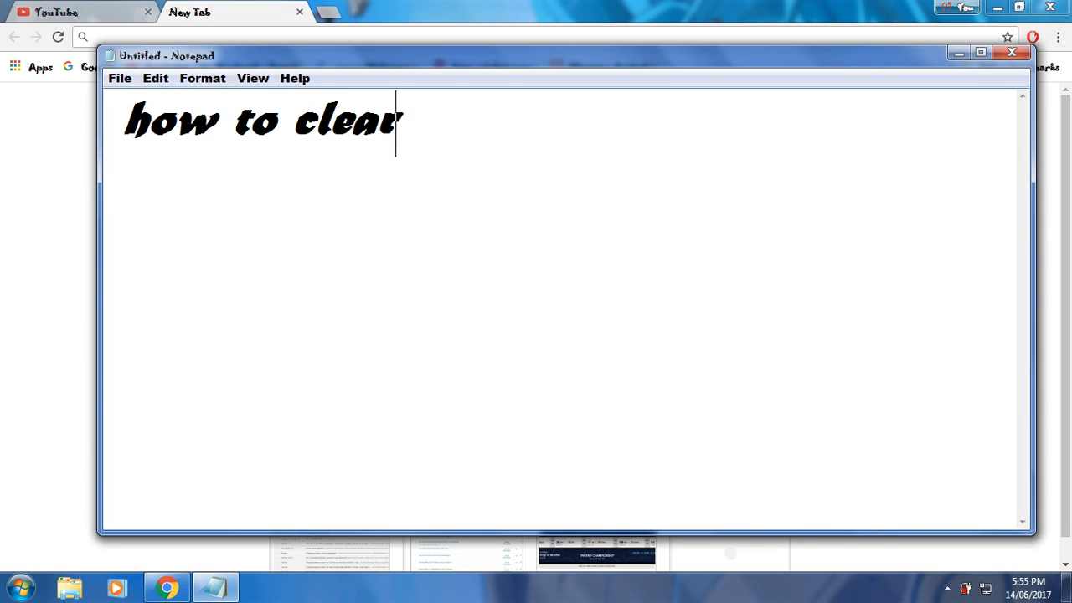
pyautogui.write('rams or')
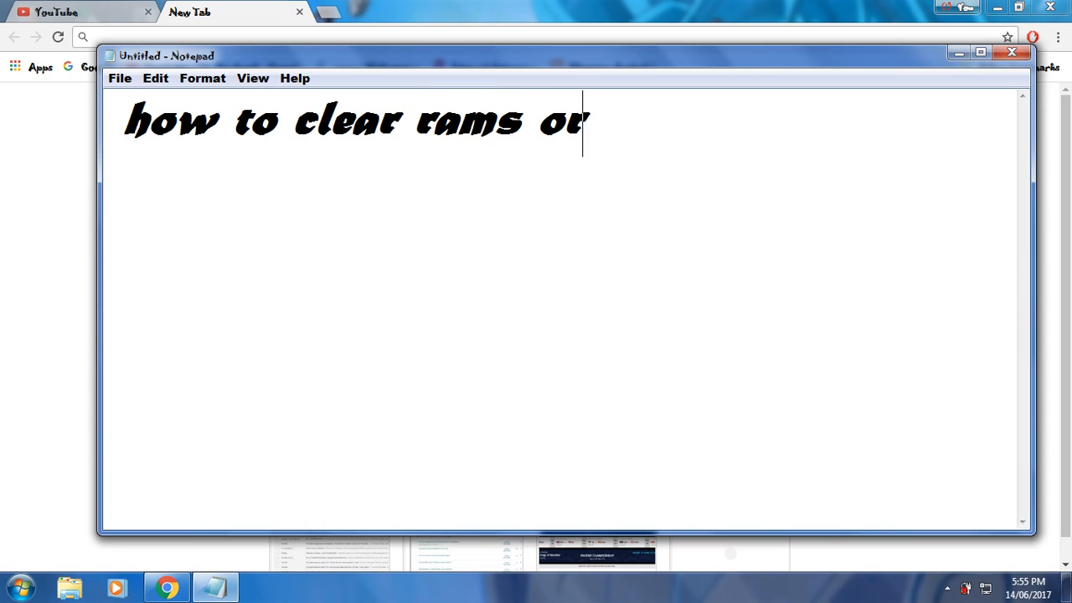
pyautogui.write('us')
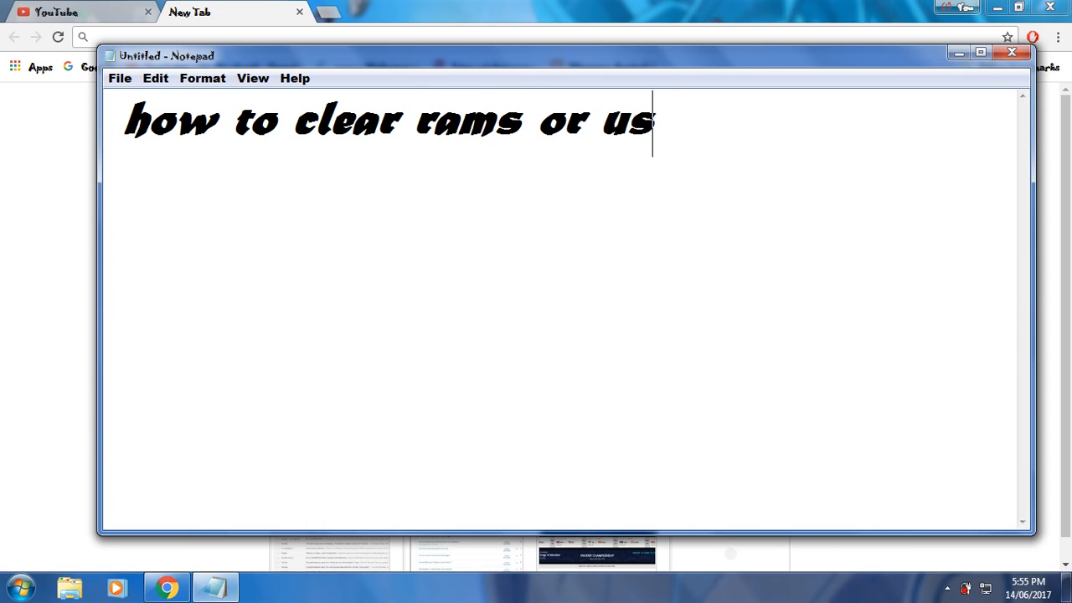
pyautogui.write('le')
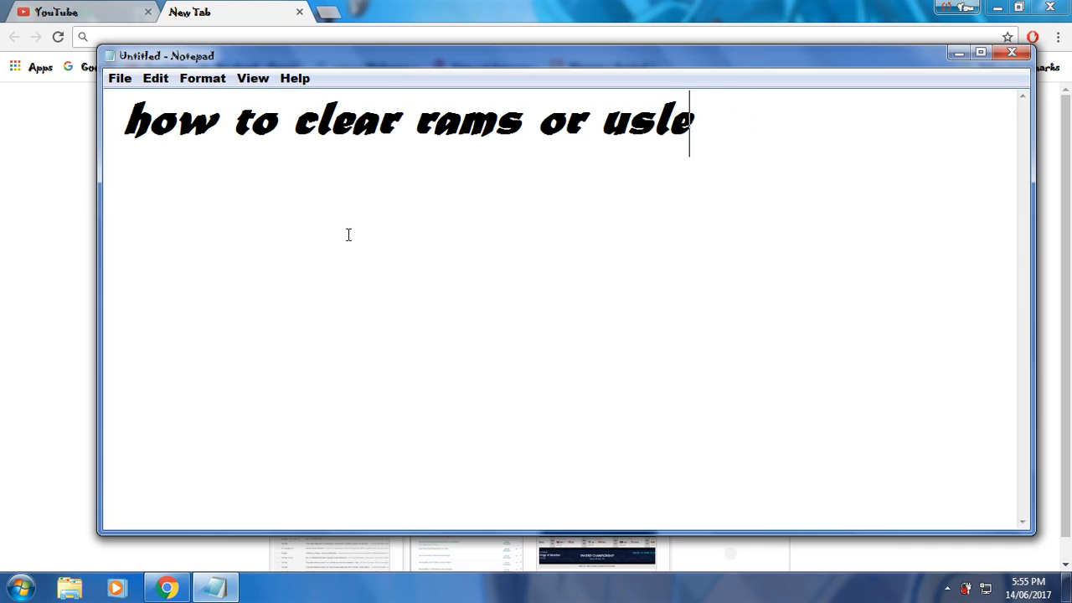
pyautogui.write('ss fil')
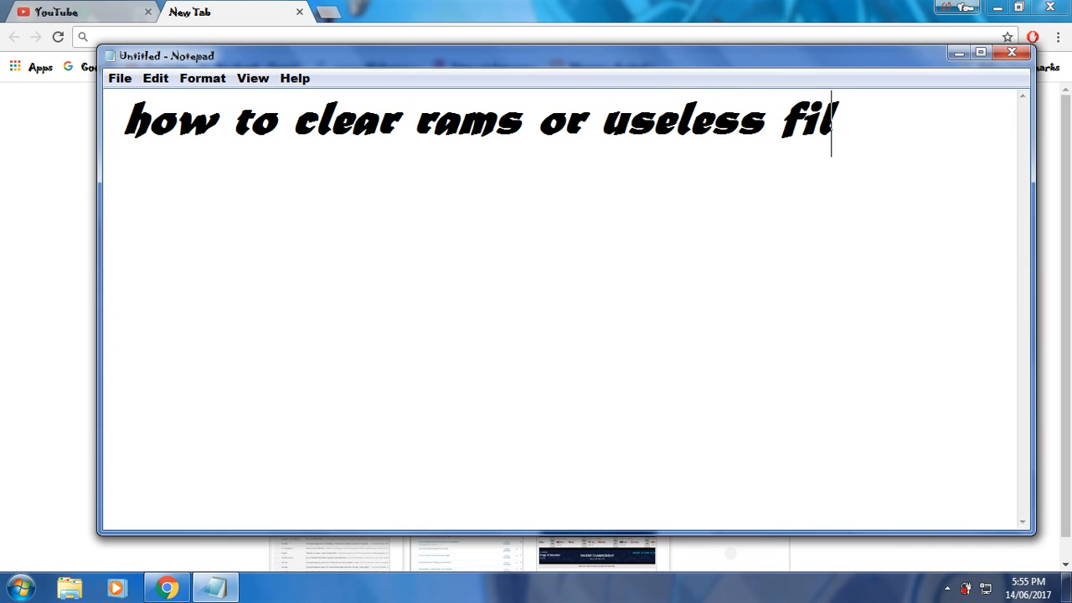
pyautogui.write('es from')
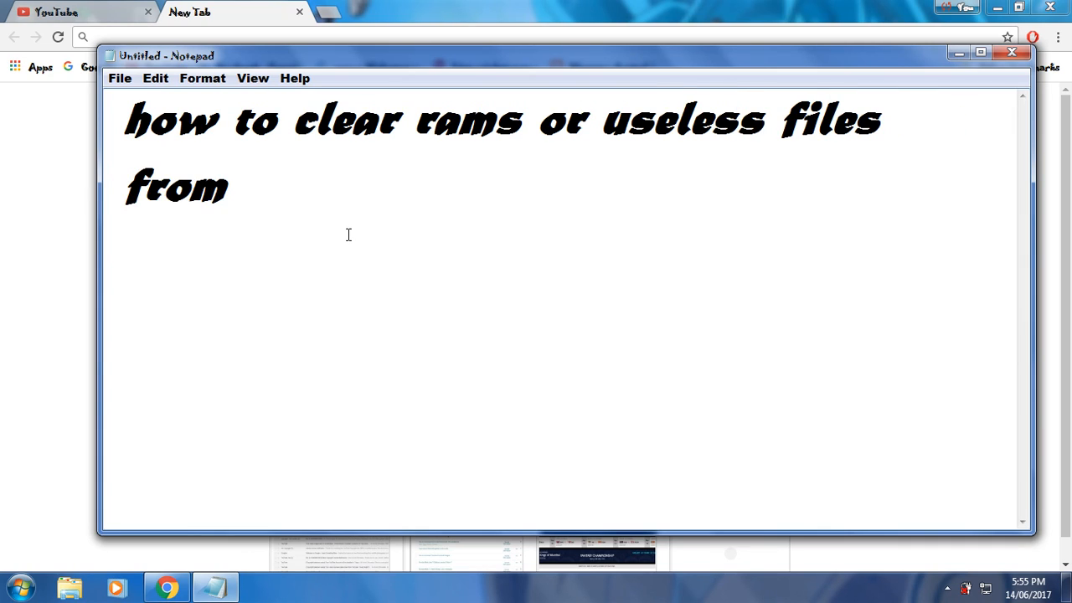
pyautogui.write('pc or lap')
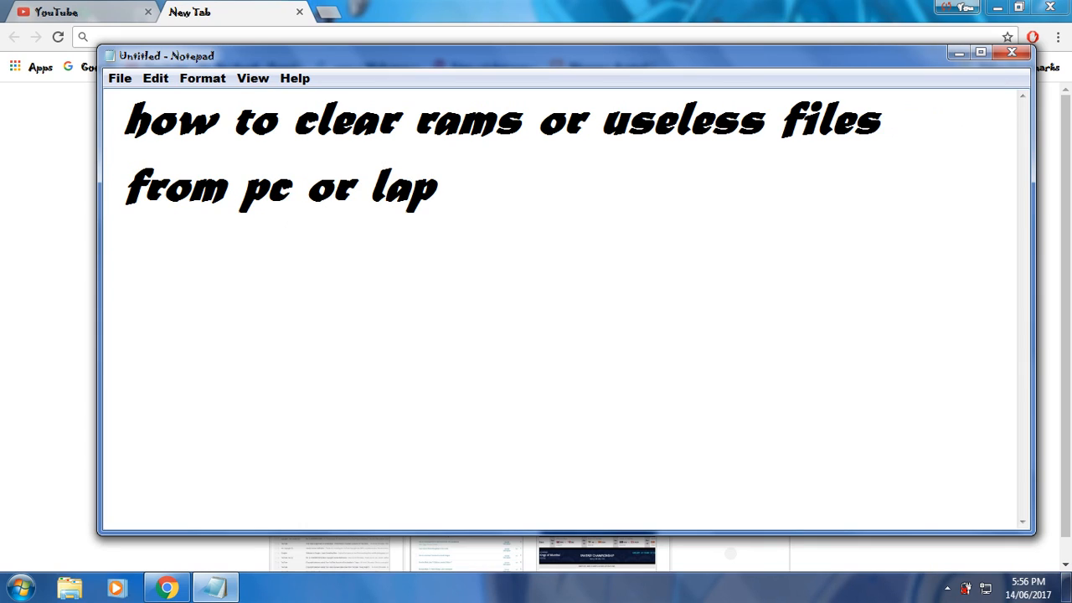
pyautogui.write('top')
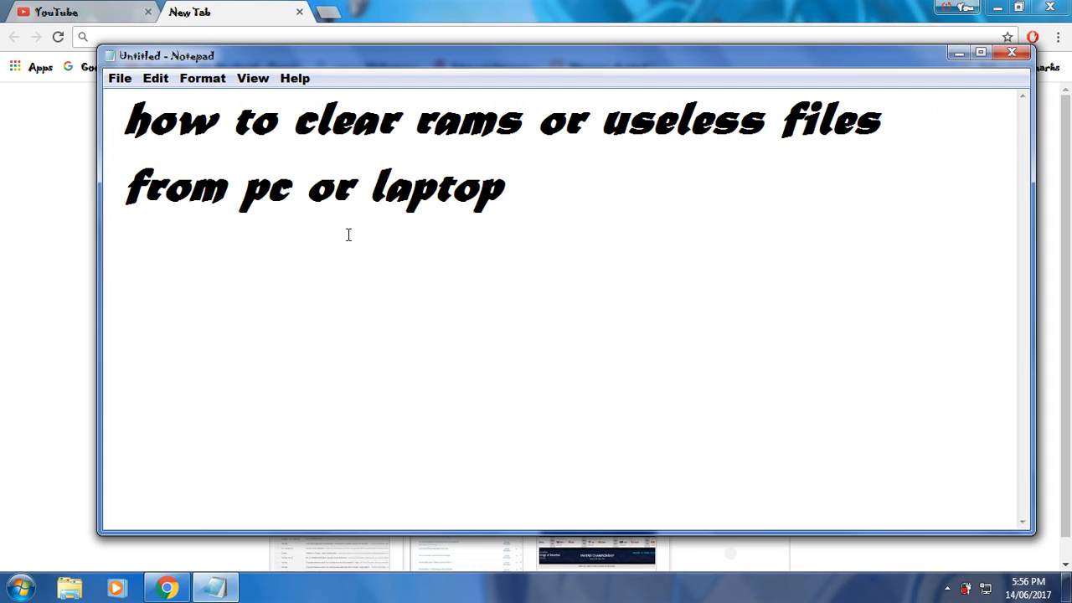
# Step: Add the lines 'press' and 'cntl + shift + esc' below the heading
pyautogui.write('pc')
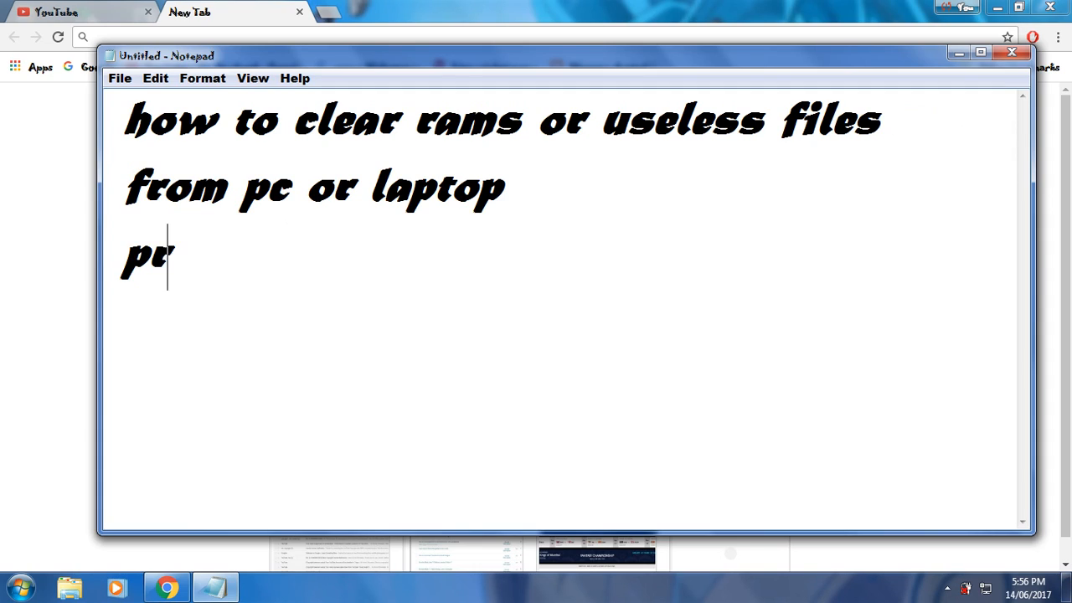
pyautogui.write('ess')
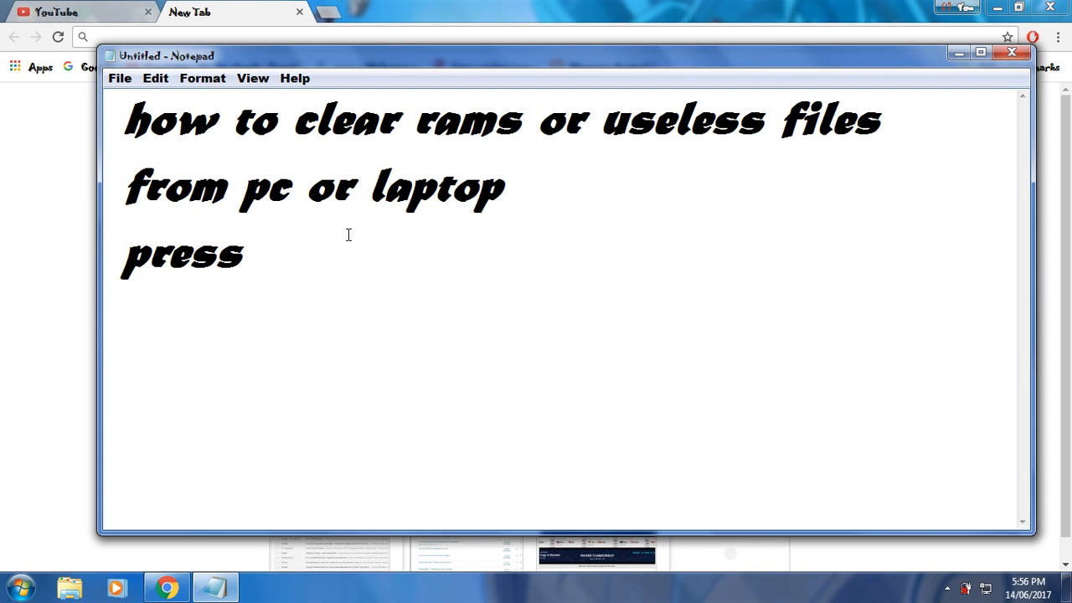
pyautogui.write('s')
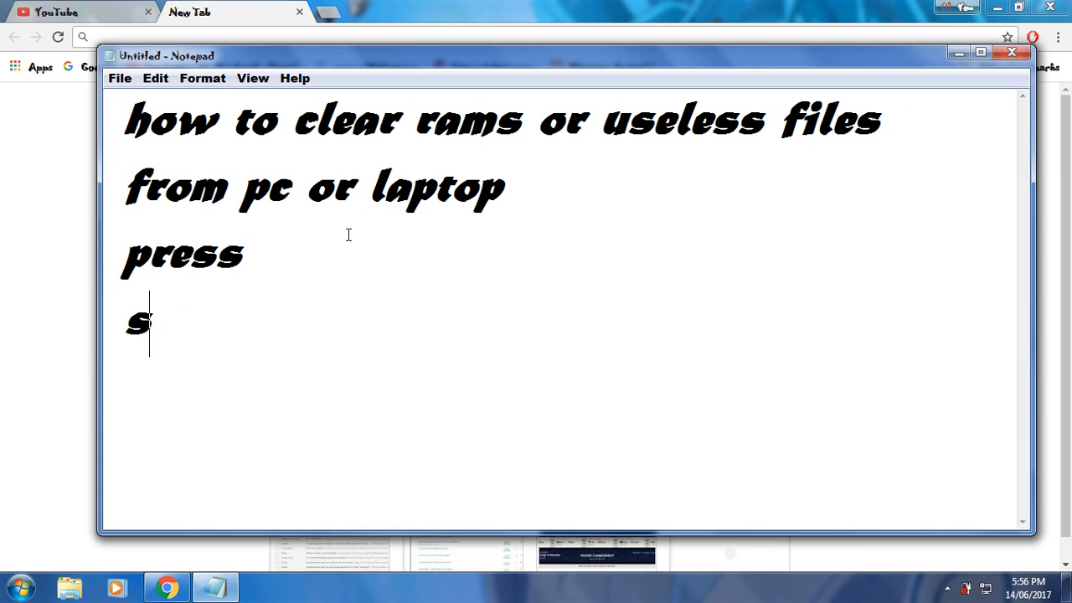
pyautogui.write('ntl')
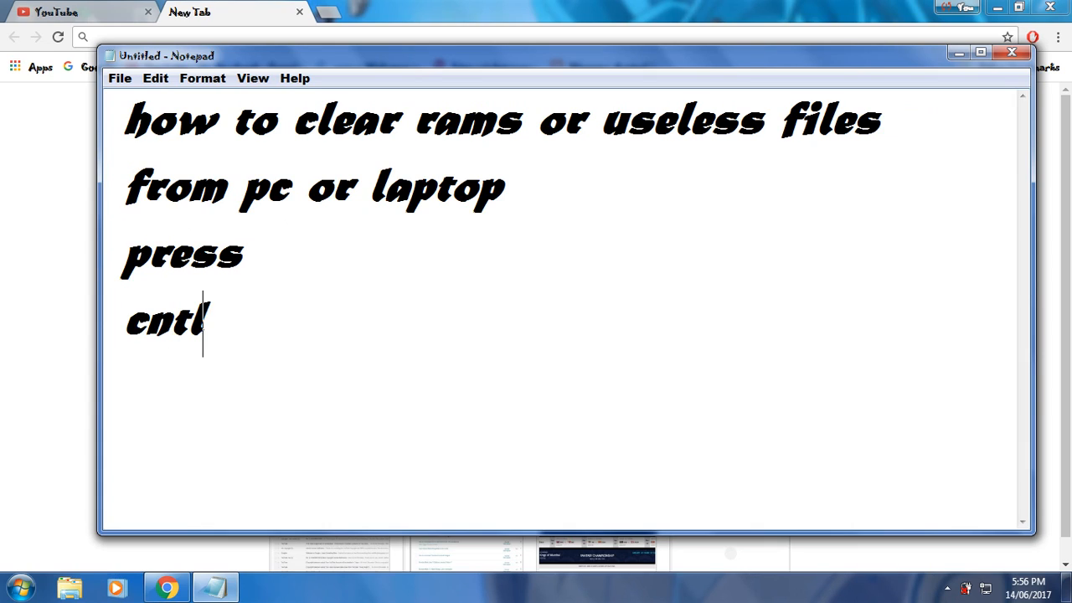
pyautogui.write('+')
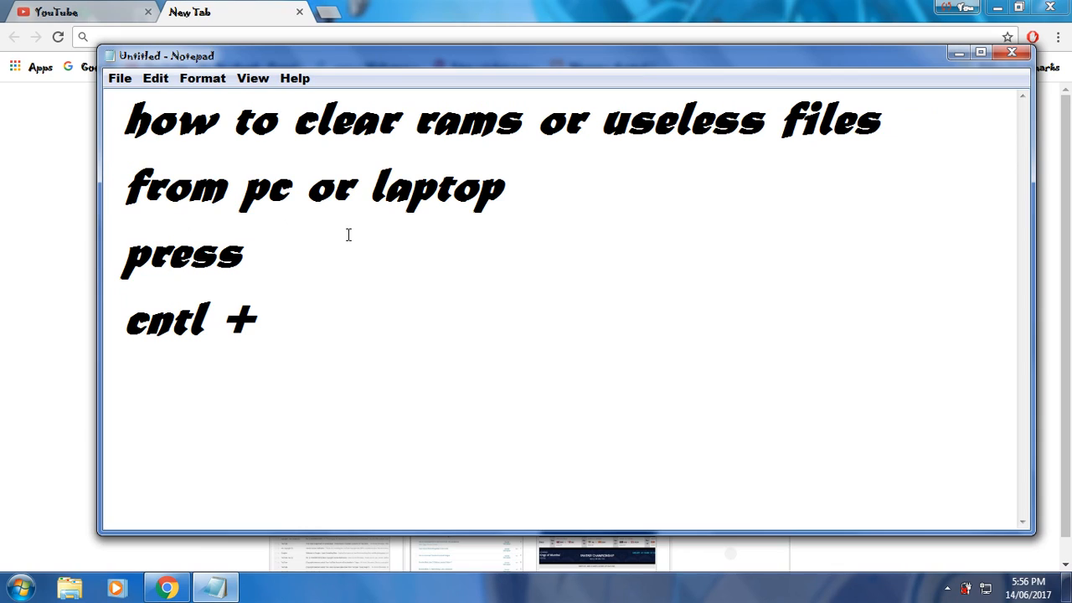
pyautogui.write('shift')
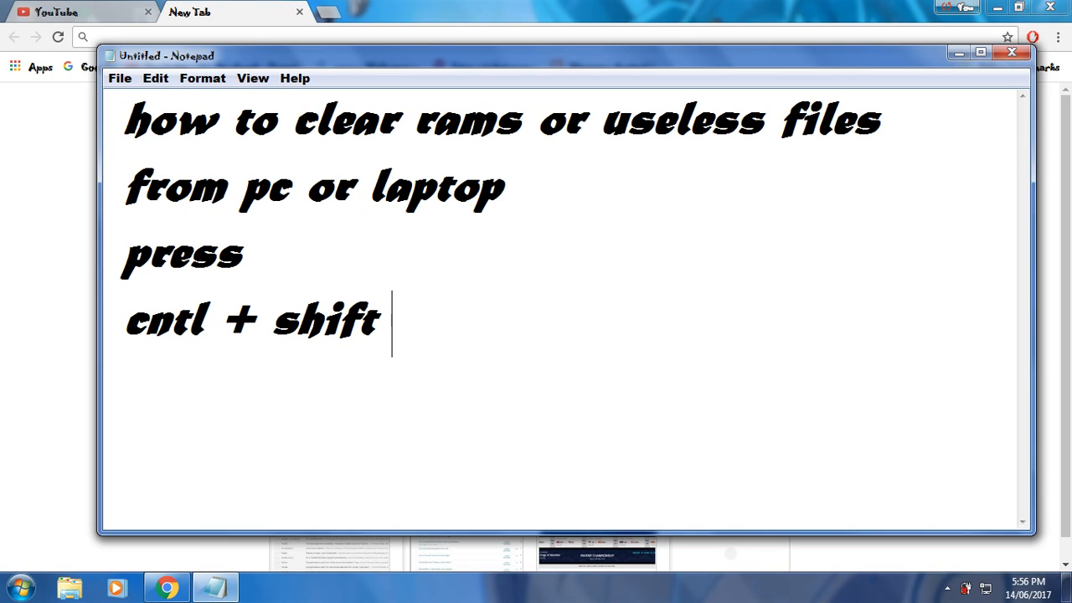
pyautogui.write('+ es')
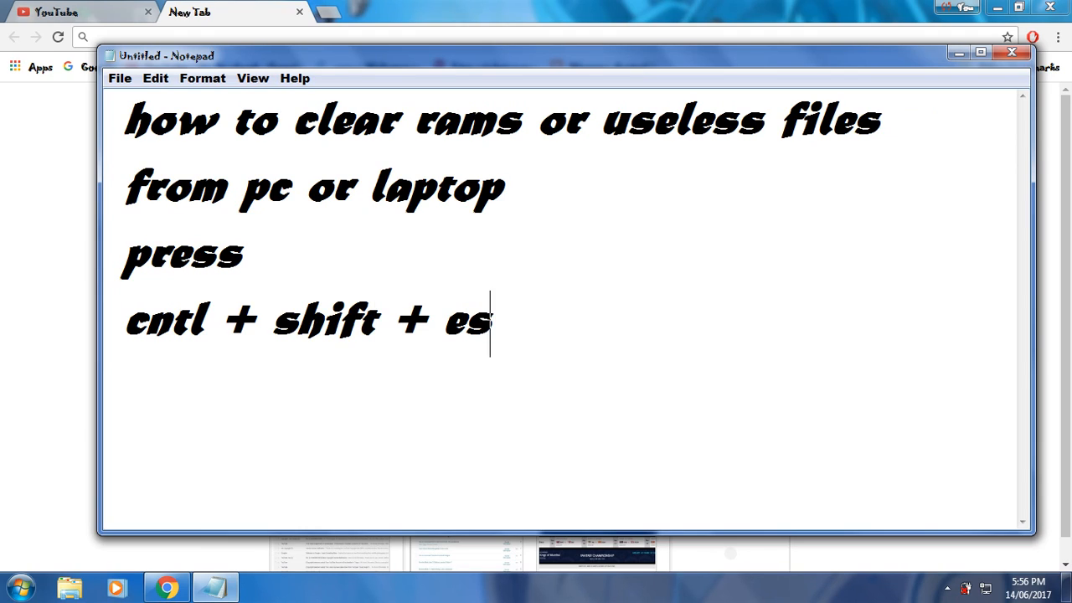
pyautogui.write('c')
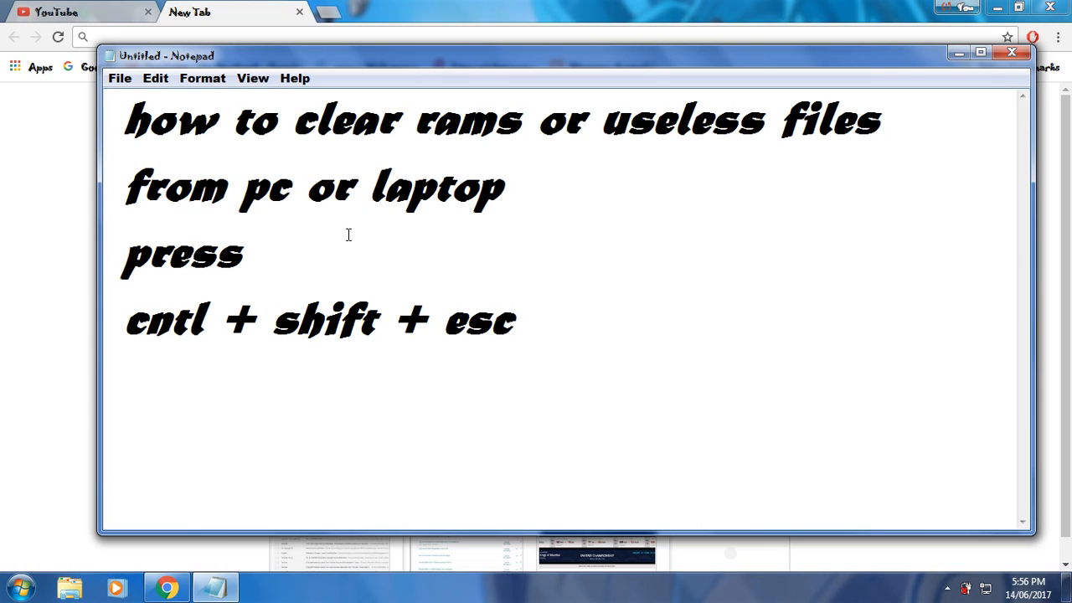
pyautogui.press('ctrl+shift+esc')
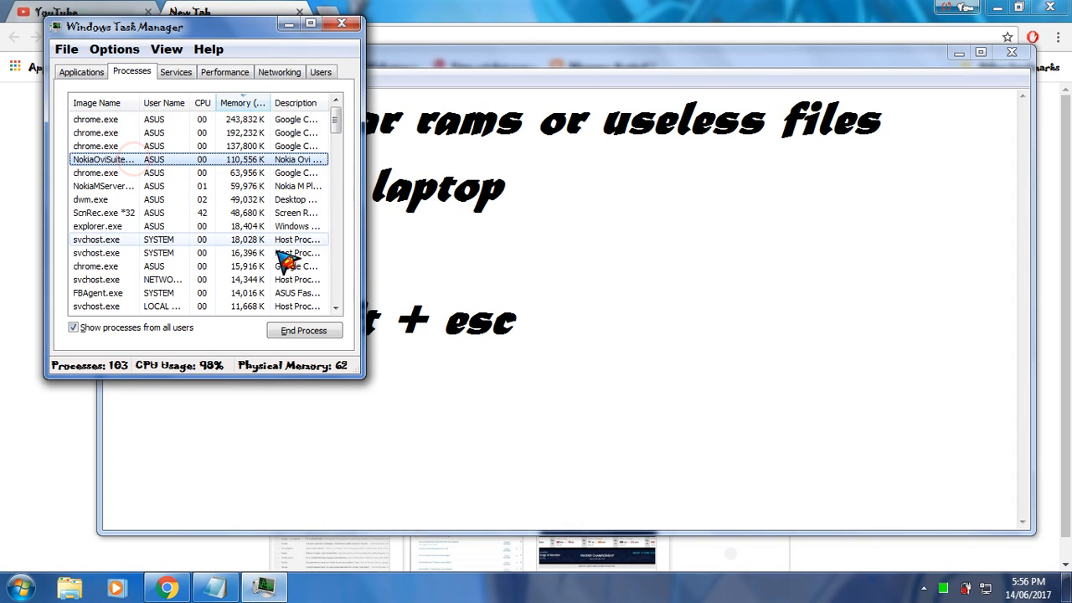
# Step: End the NokiaOviSuite.exe and NokiaMServer.exe processes, then close Task Manager
pyautogui.click(303, 330)
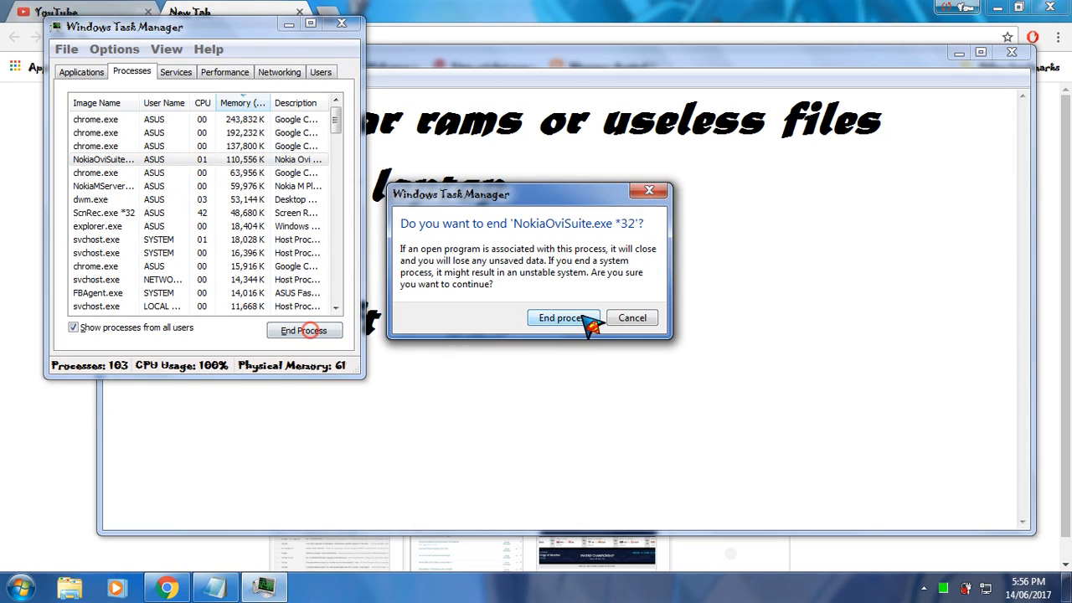
pyautogui.click(559, 319)
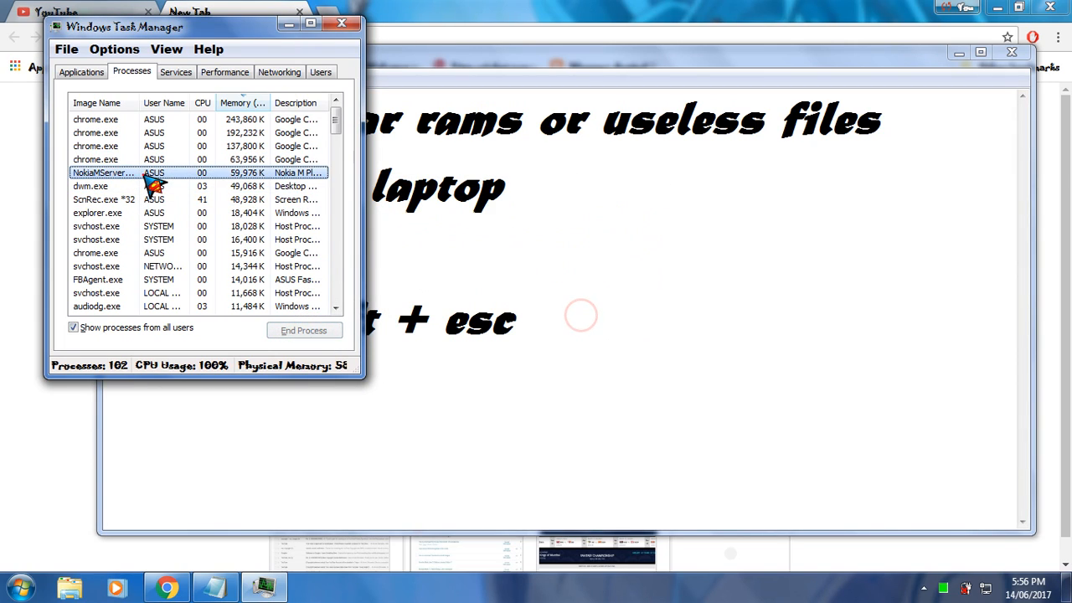
pyautogui.click(303, 330)
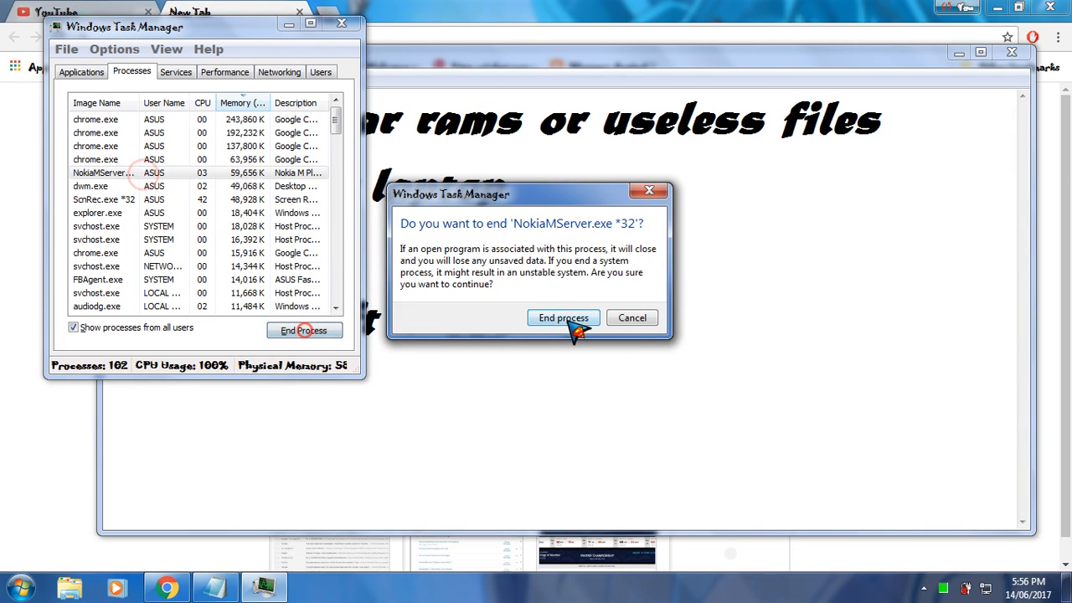
pyautogui.click(563, 318)
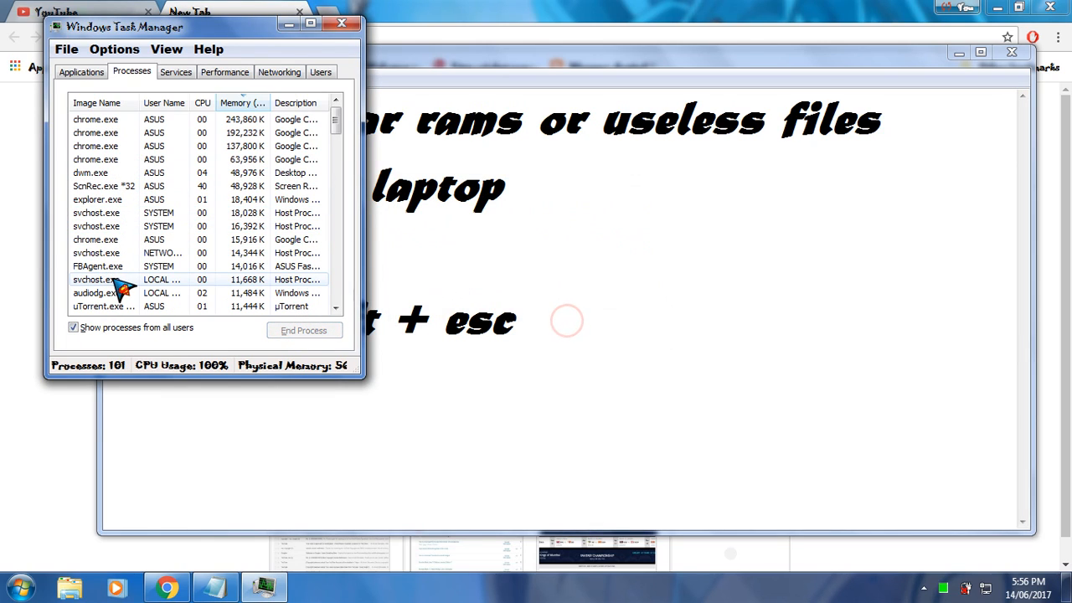
pyautogui.click(100, 305)
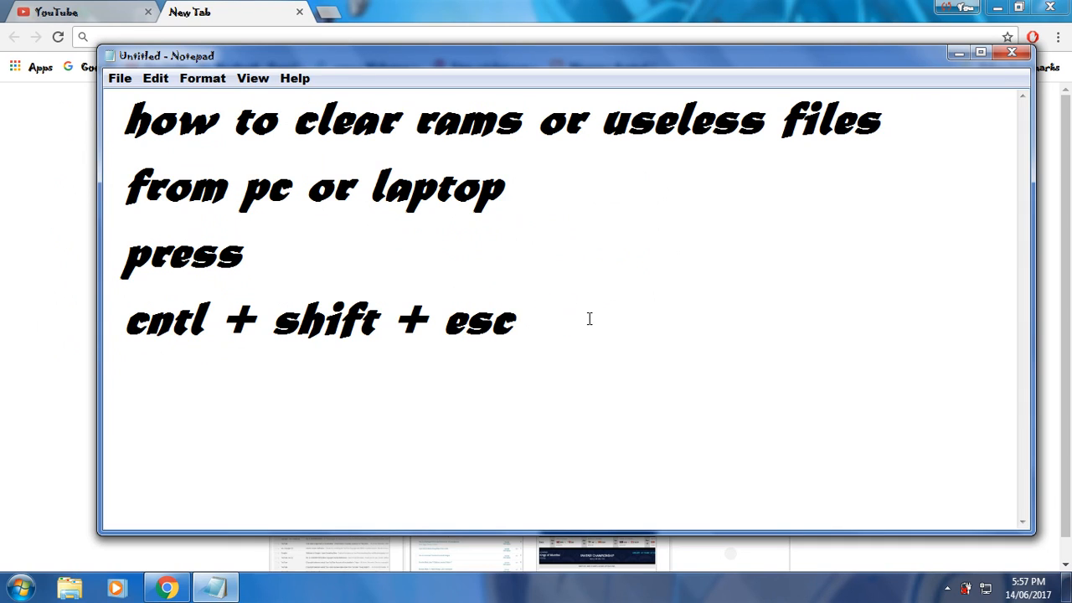
# Step: Finish the note with the closing line 'thanks for watching'
pyautogui.write('thanks for wt')
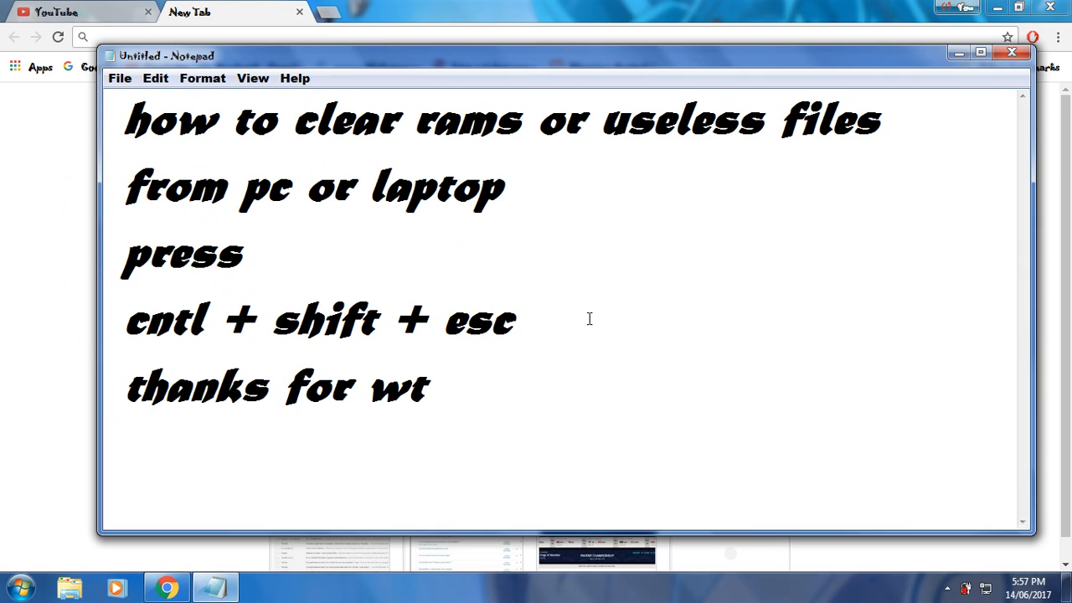
pyautogui.write('atching')
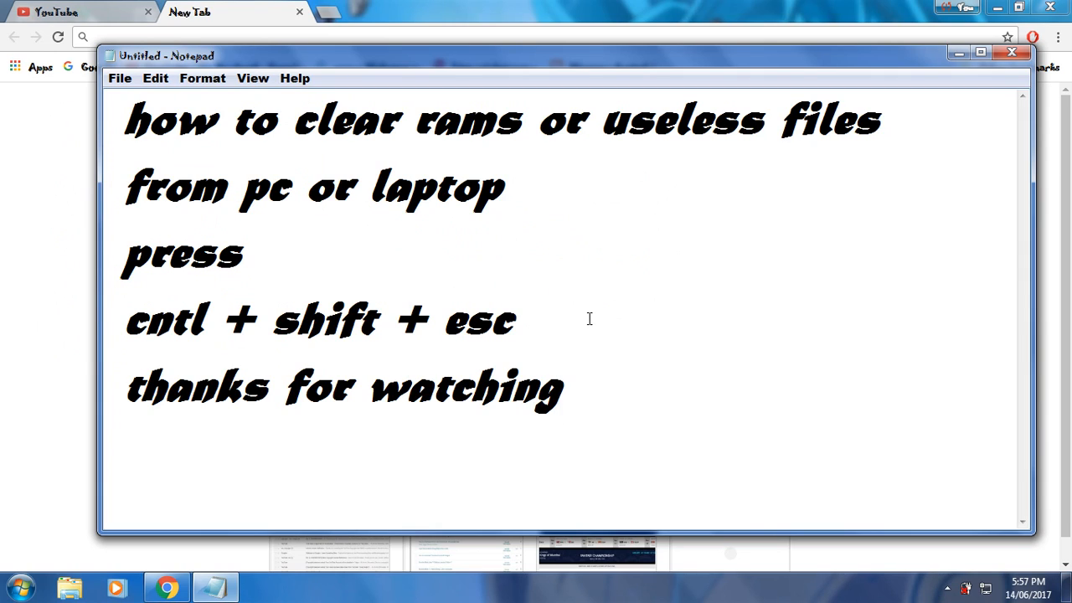